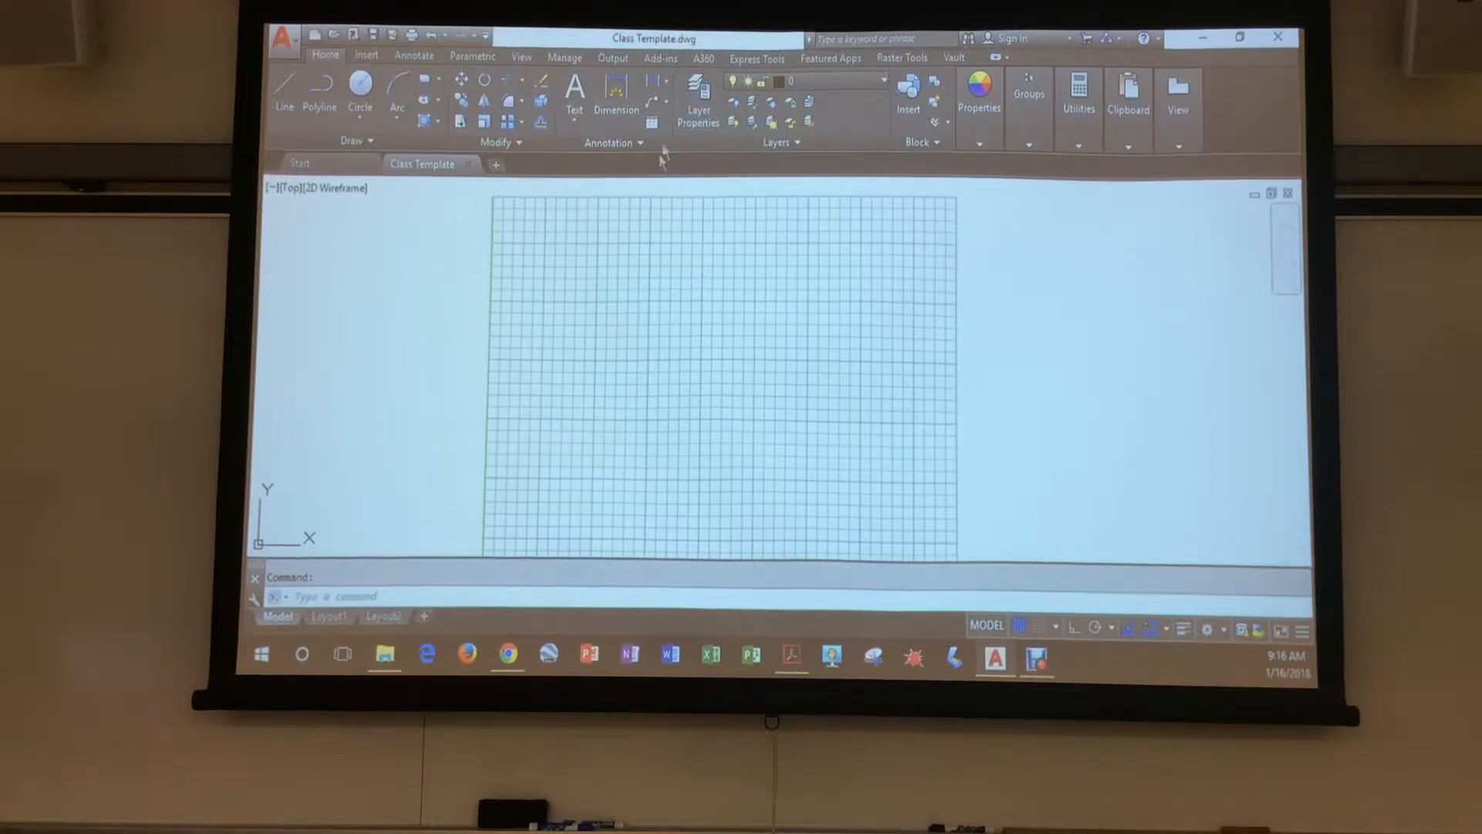
Step: Open the Layer Properties Manager and set the Visible layer current
{"action": "left_click", "coordinate": [698, 92]}
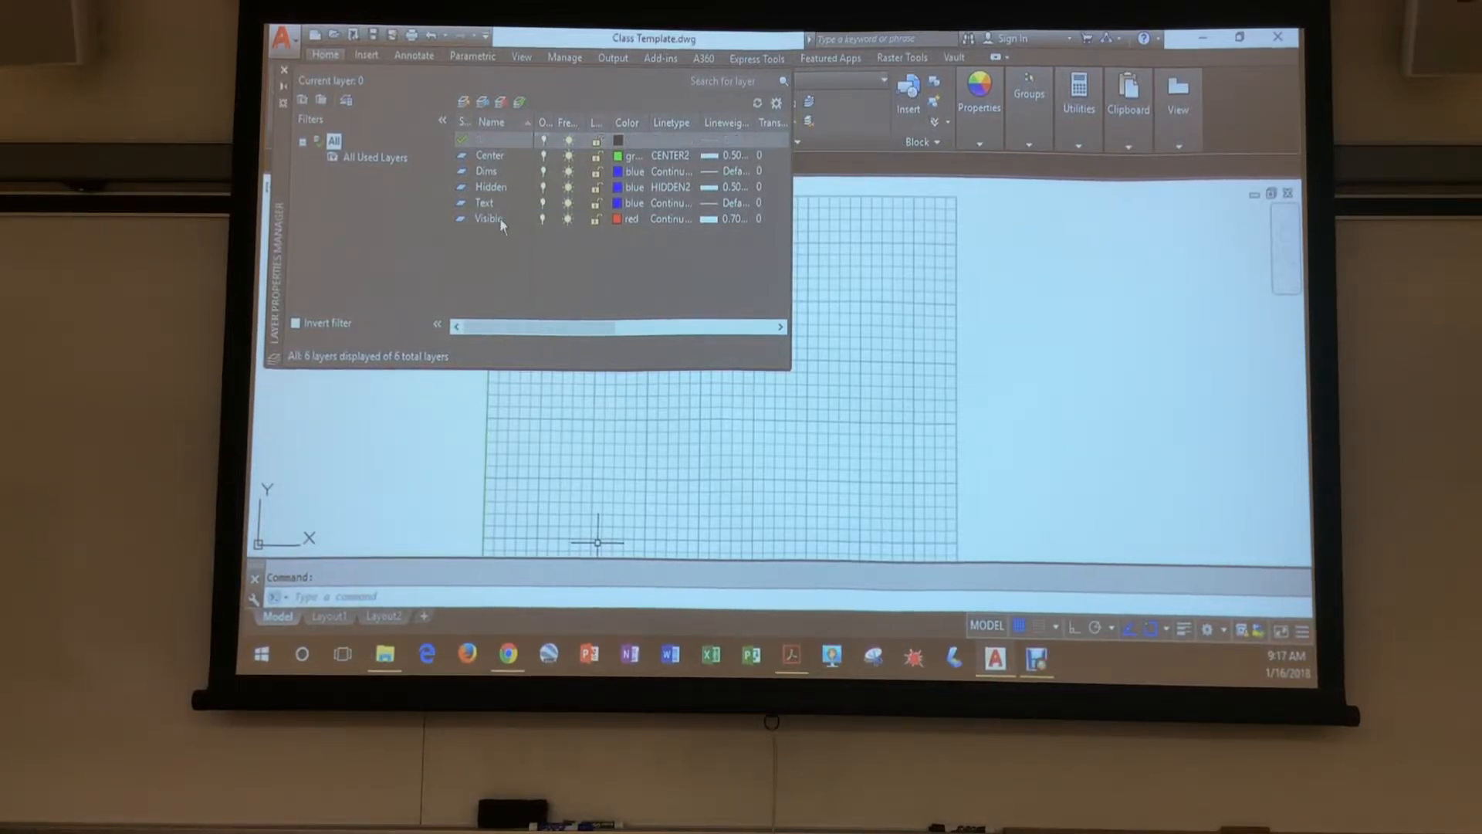
{"action": "double_click", "coordinate": [487, 218]}
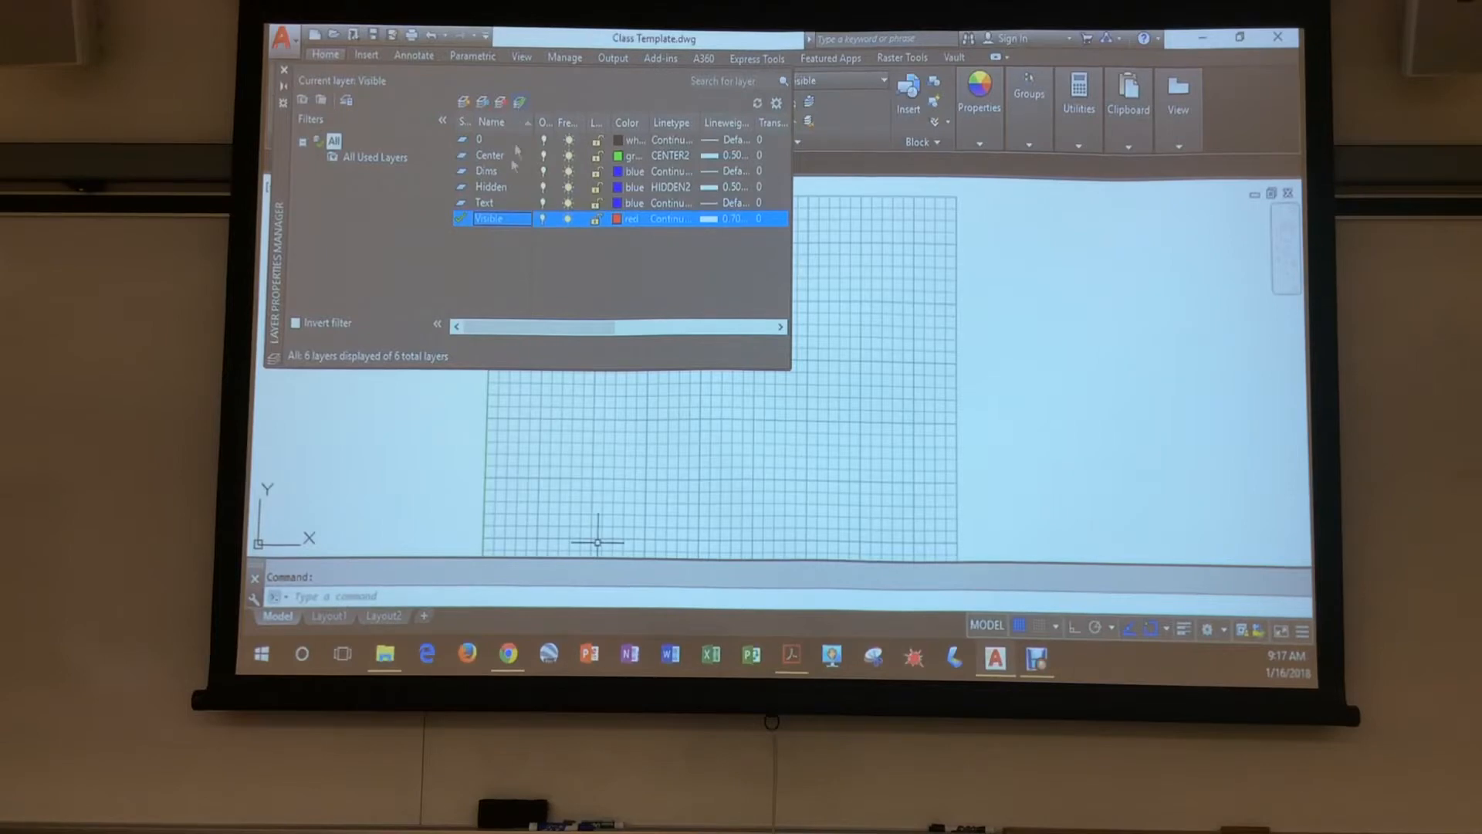